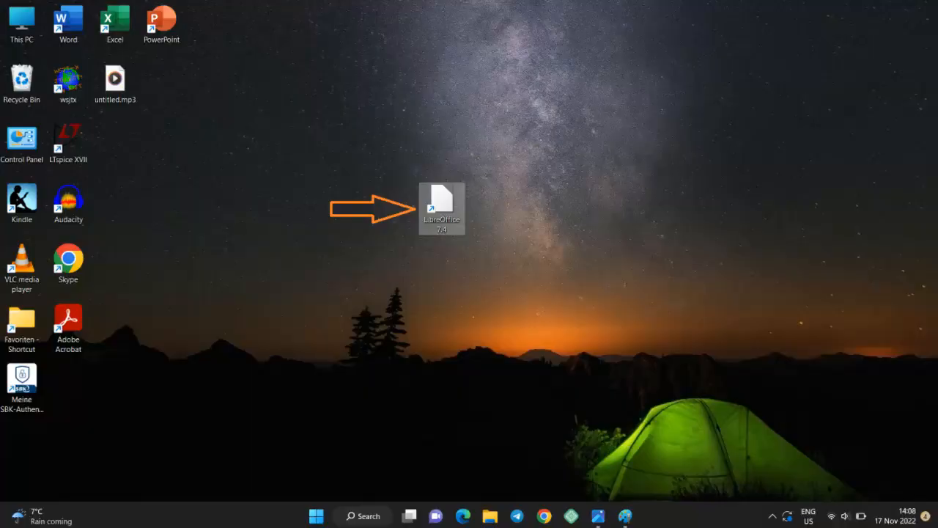
Launch LibreOffice from its desktop shortcut, reaching the Start Center.
{"action": "double_click", "coordinate": [441, 203]}
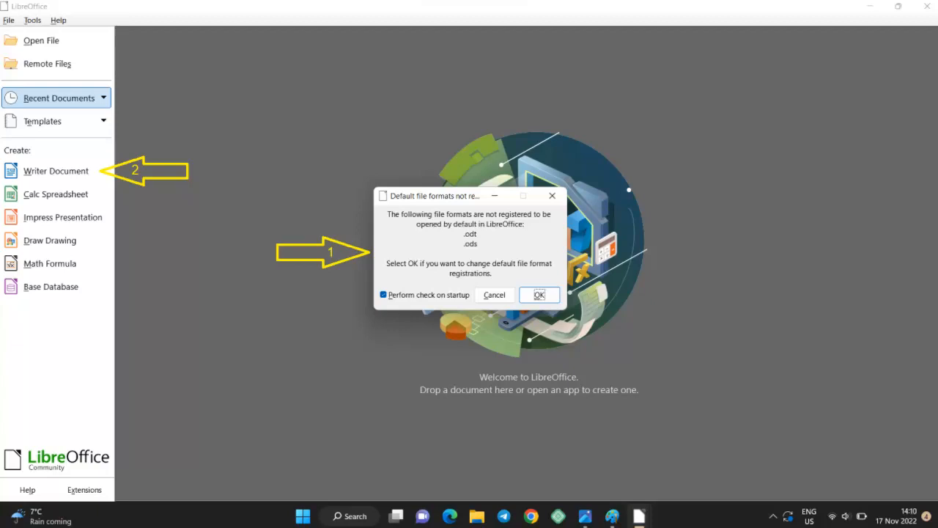
Dismiss the .odt/.ods default-format notice and open the online Extensions catalogue from the Start Center.
{"action": "left_click", "coordinate": [540, 293]}
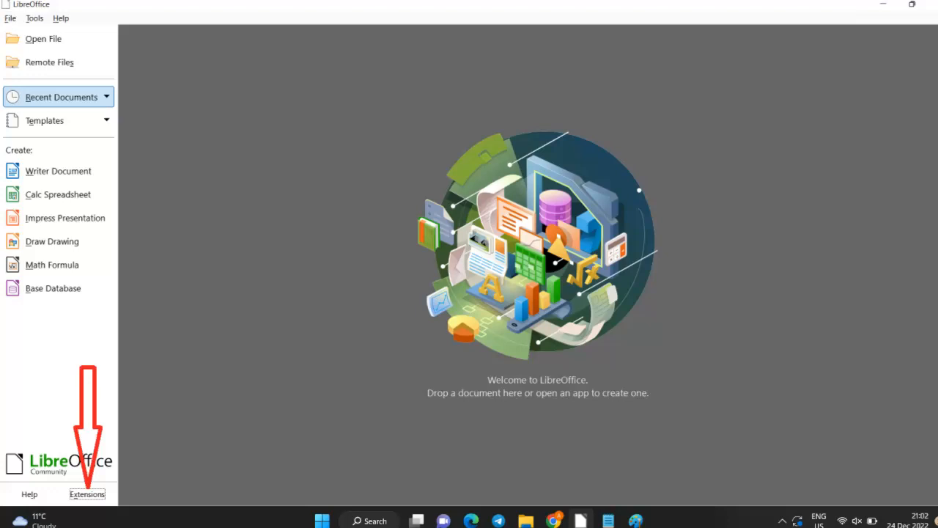
{"action": "left_click", "coordinate": [88, 493]}
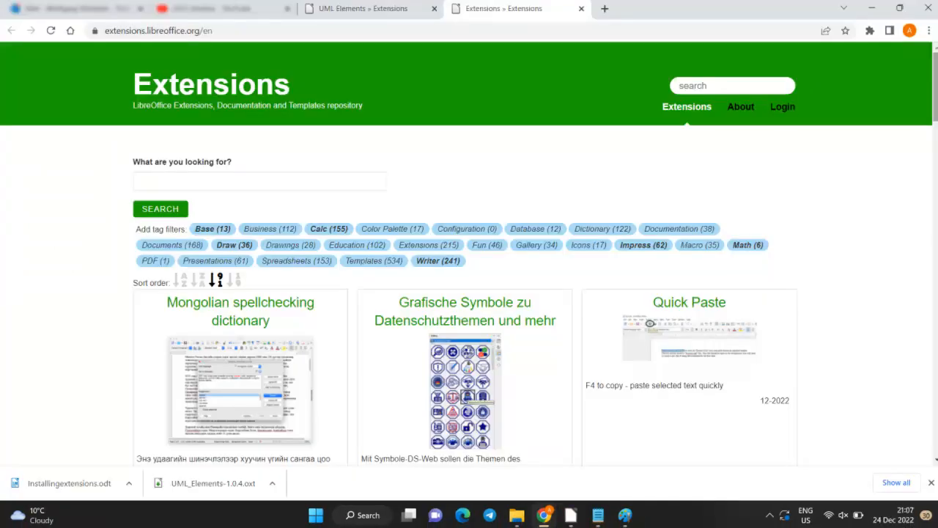
Download UML Elements 1.0.4 and open UML_Elements-1.0.4.oxt from Downloads into the Extension Manager.
{"action": "scroll", "scroll_direction": "down", "scroll_amount": 3}
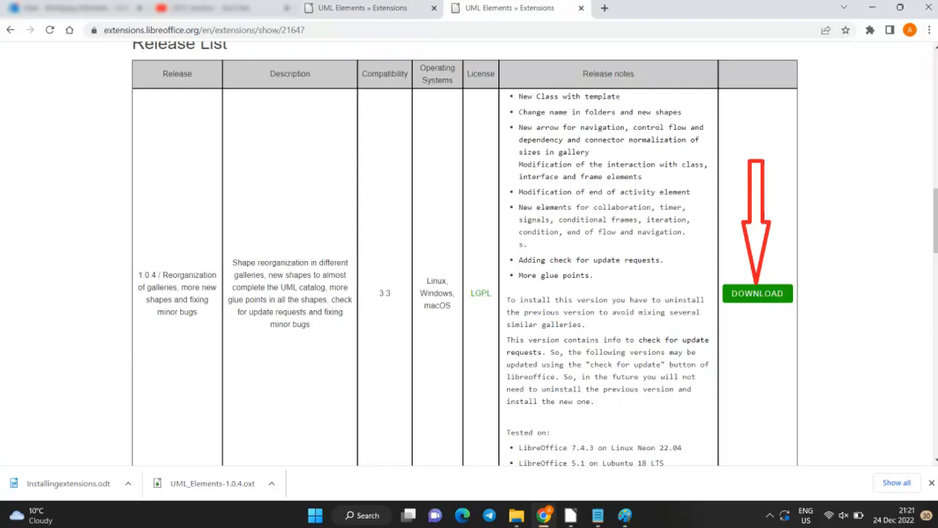
{"action": "left_click", "coordinate": [757, 293]}
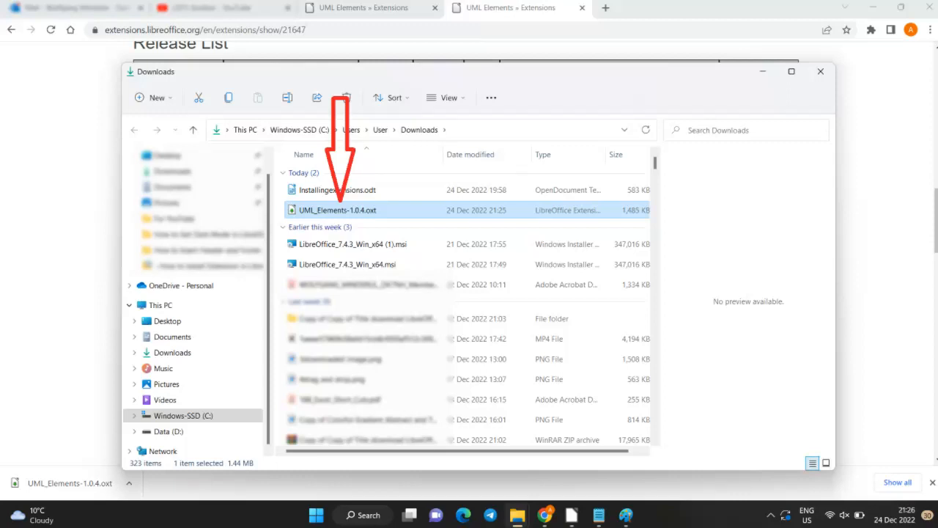
{"action": "double_click", "coordinate": [338, 210]}
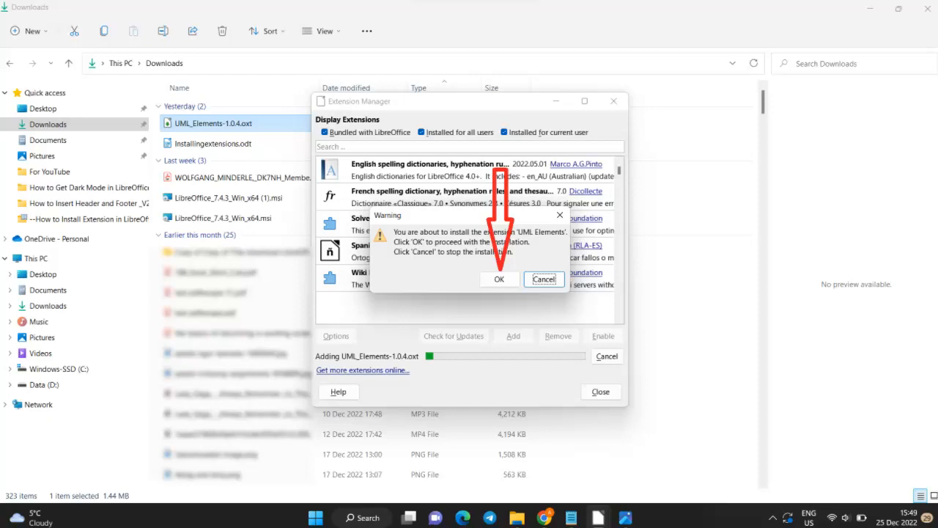
Confirm installing UML Elements, restart LibreOffice, and show Writer's Gallery with the UML shape themes.
{"action": "left_click", "coordinate": [499, 279]}
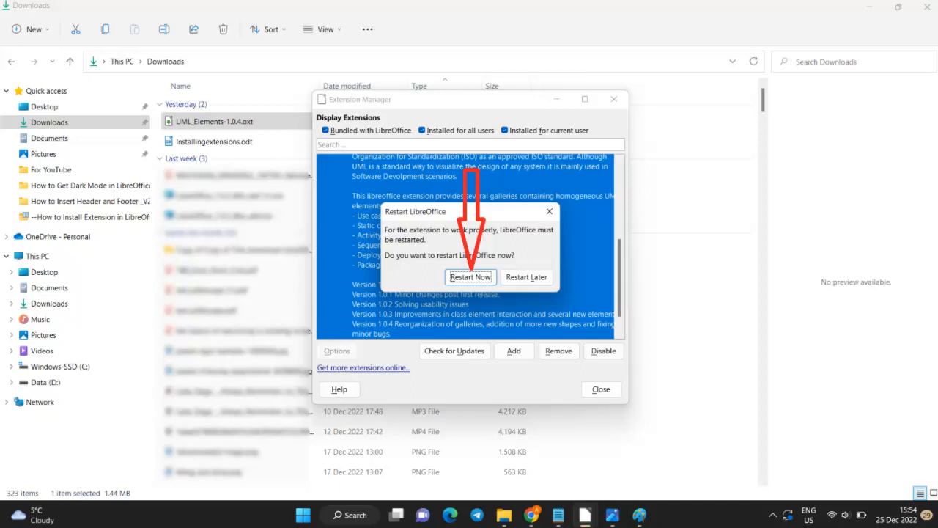
{"action": "left_click", "coordinate": [52, 17]}
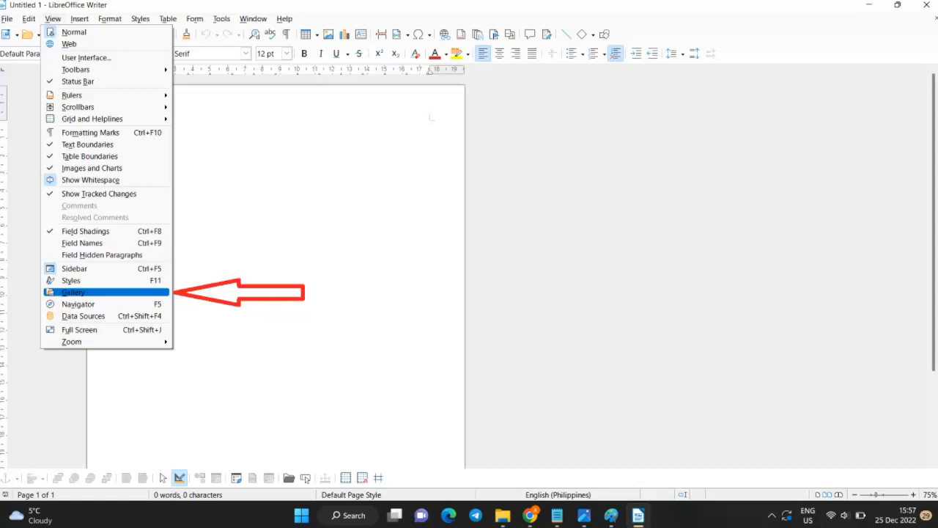
{"action": "left_click", "coordinate": [73, 292]}
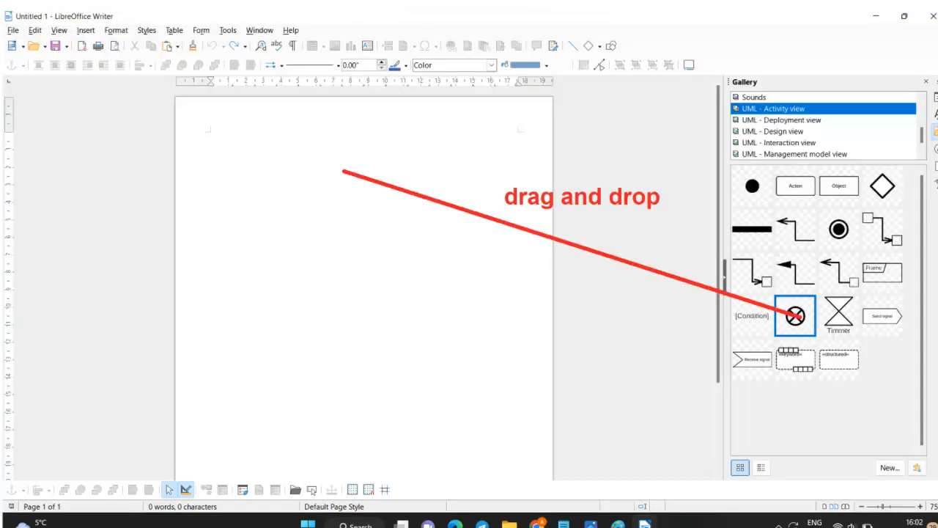